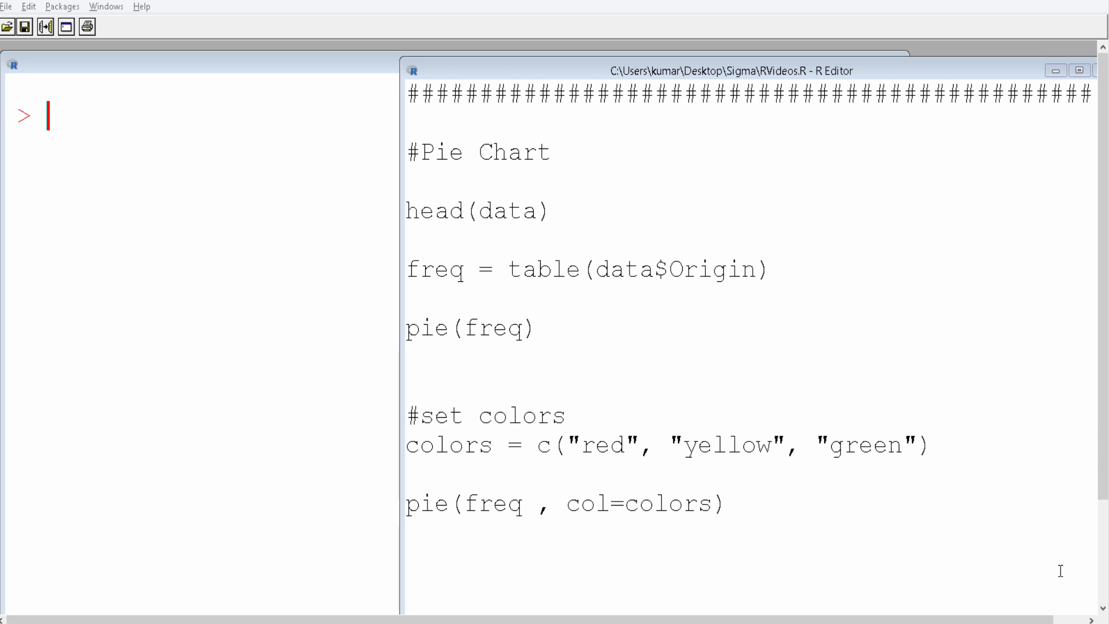
{"action": "mouse_move", "coordinate": [844, 430]}
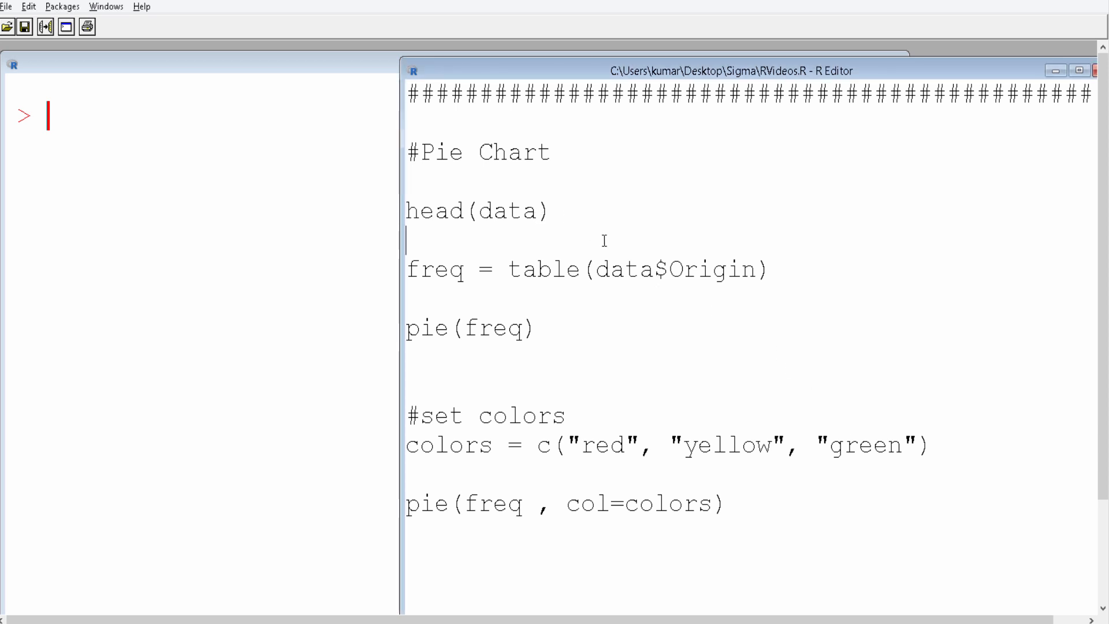
Step: Run head(data) from the script to print the first rows of the car dataset
{"action": "left_click_drag", "start_coordinate": [406, 210], "coordinate": [548, 211]}
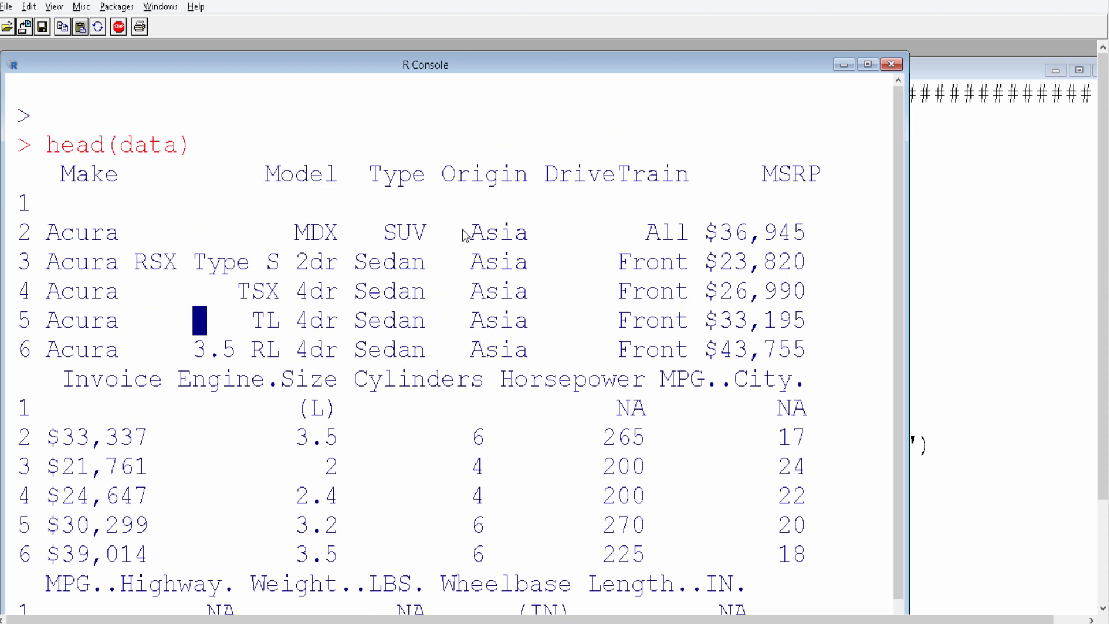
{"action": "mouse_move", "coordinate": [383, 239]}
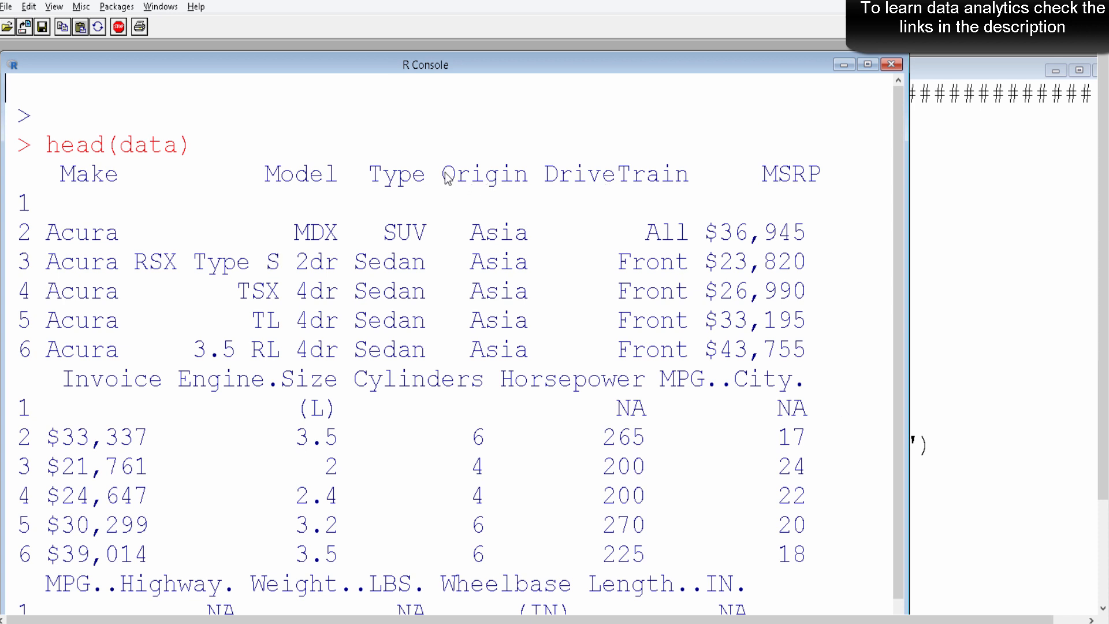
Step: Examine the Origin column values in the head(data) preview output
{"action": "double_click", "coordinate": [485, 174]}
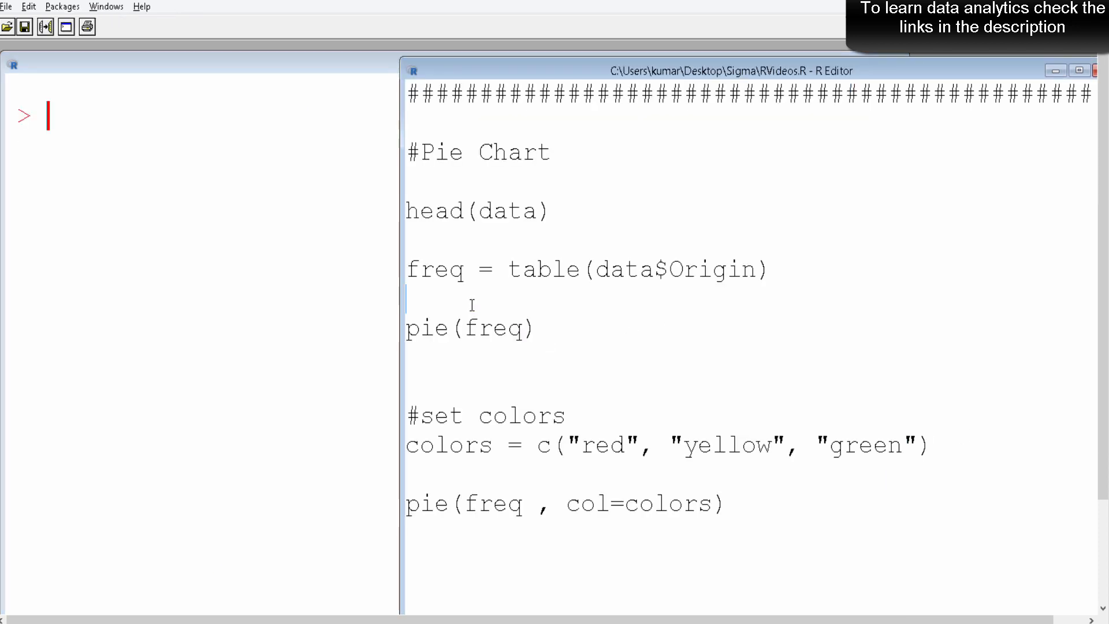
Step: Add freq under the table line, run both for Origin counts, and highlight pie(freq)
{"action": "type", "text": "f"}
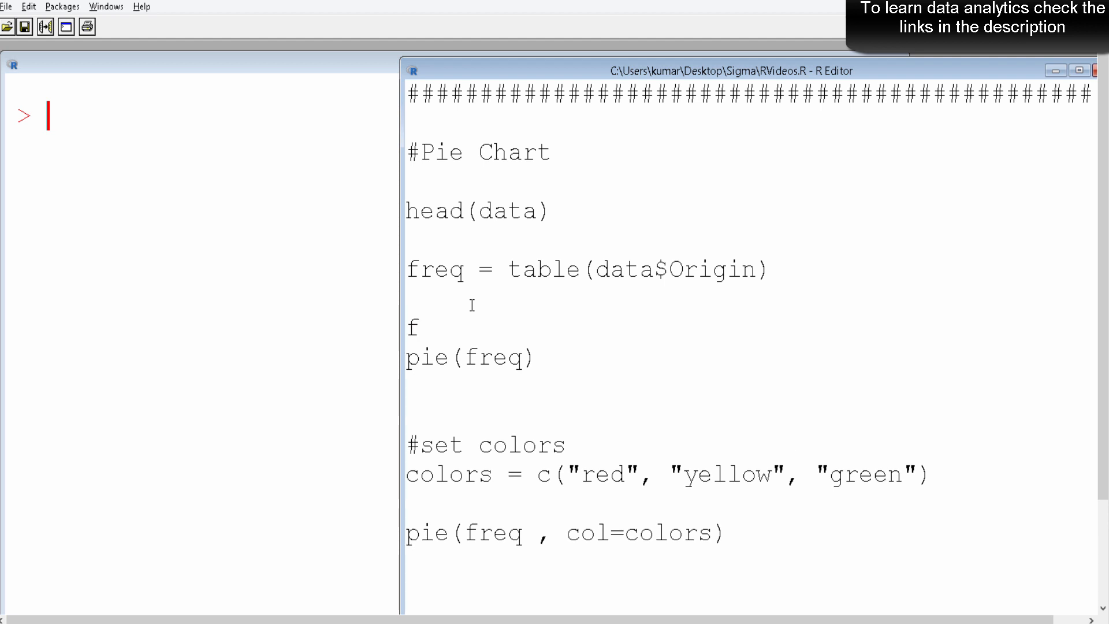
{"action": "left_click_drag", "start_coordinate": [408, 268], "coordinate": [477, 327]}
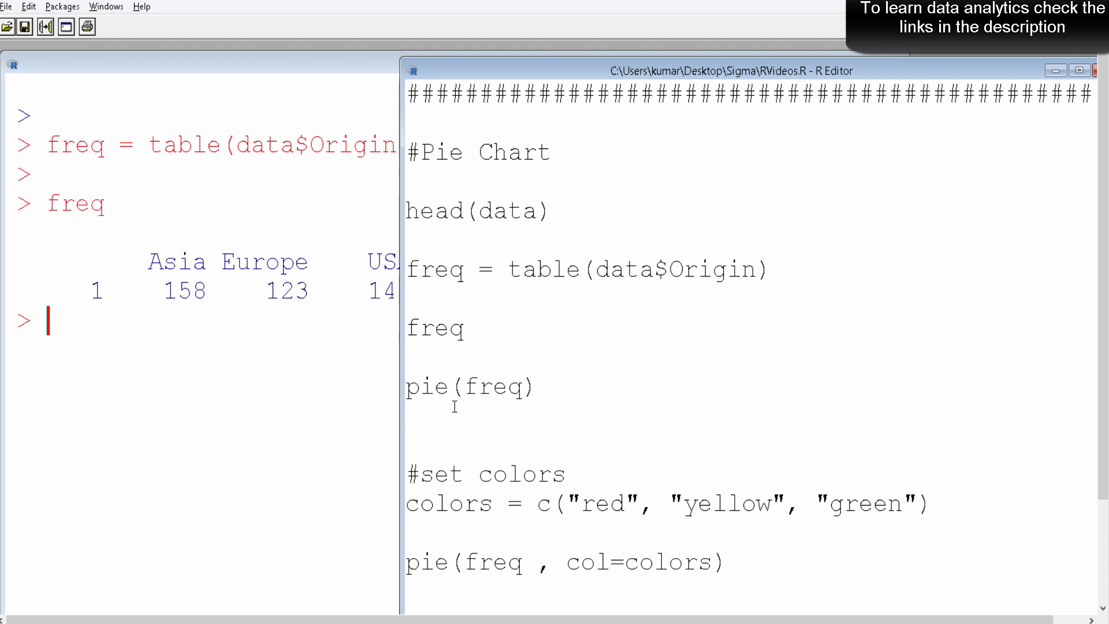
{"action": "double_click", "coordinate": [427, 386]}
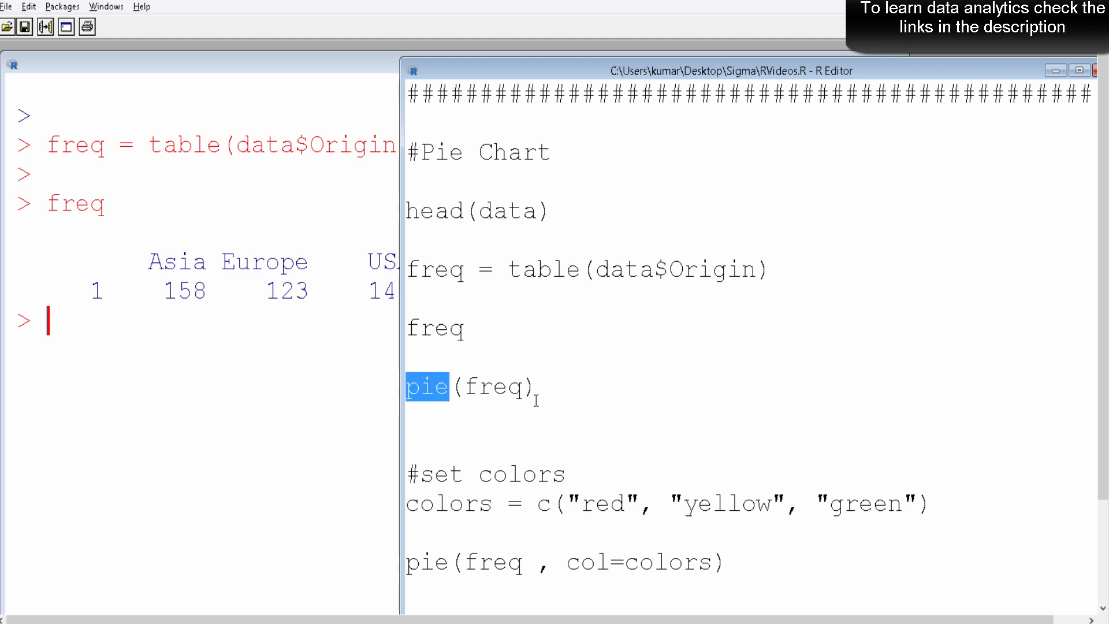
{"action": "double_click", "coordinate": [494, 388]}
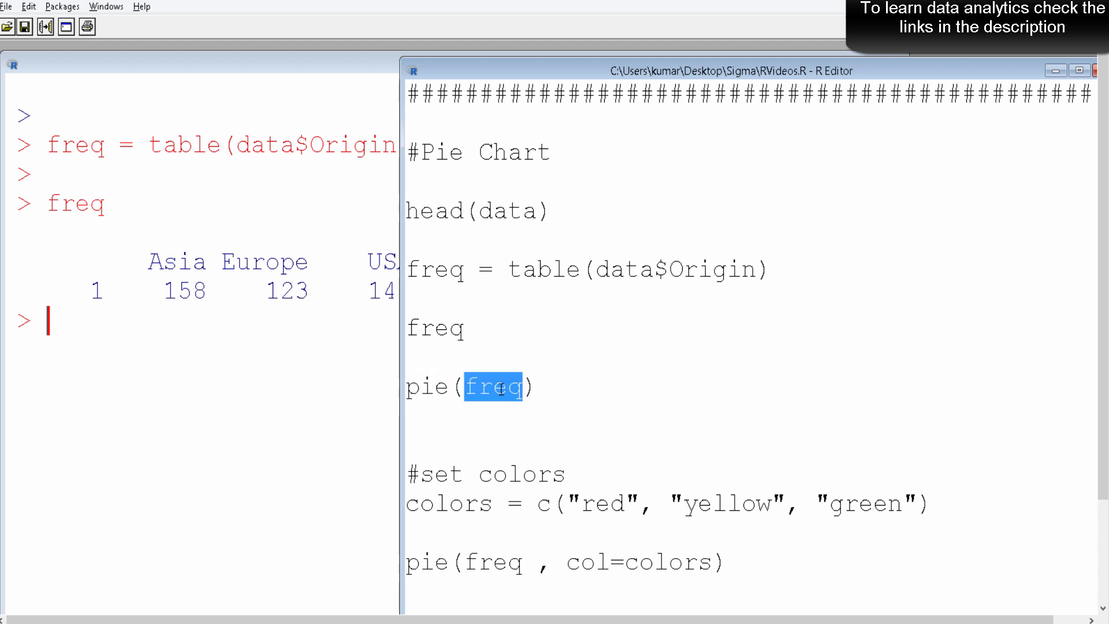
{"action": "mouse_move", "coordinate": [487, 400]}
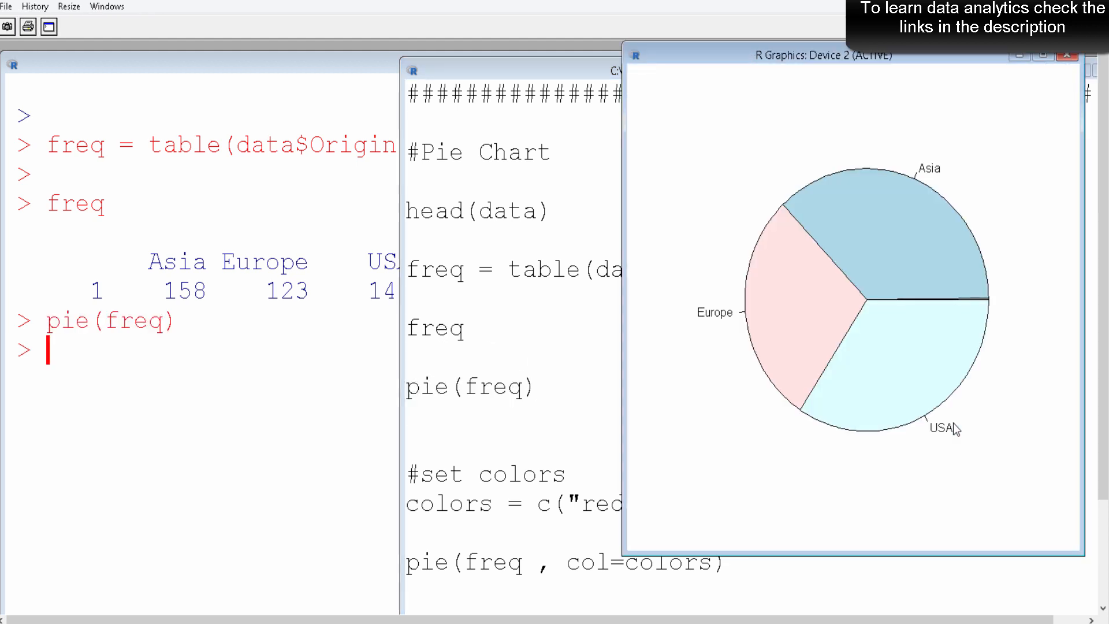
{"action": "mouse_move", "coordinate": [976, 270]}
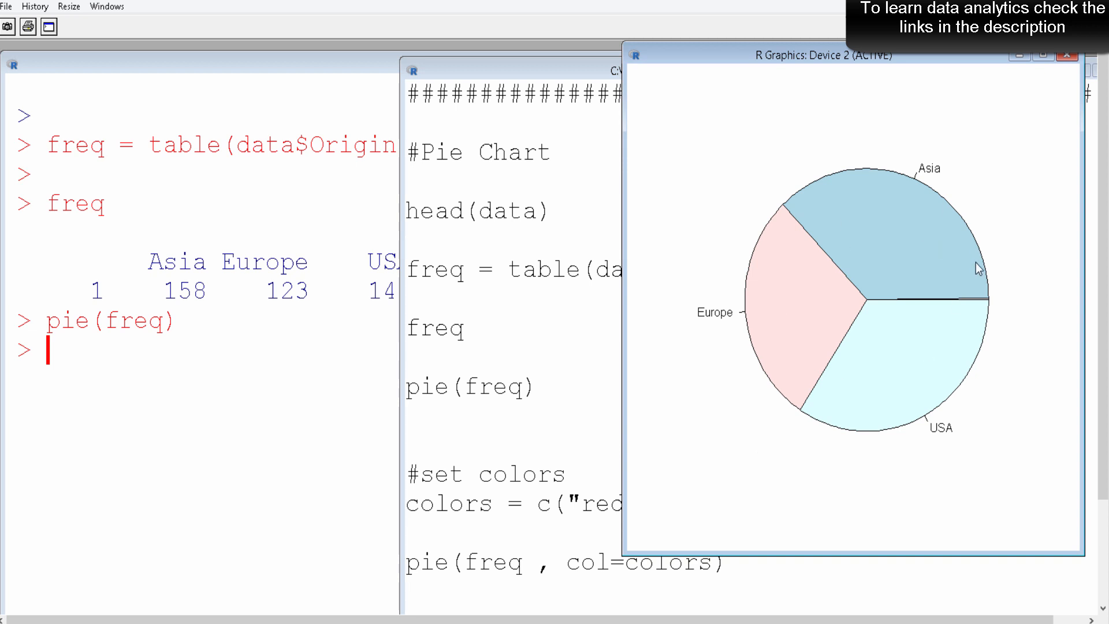
{"action": "mouse_move", "coordinate": [905, 307]}
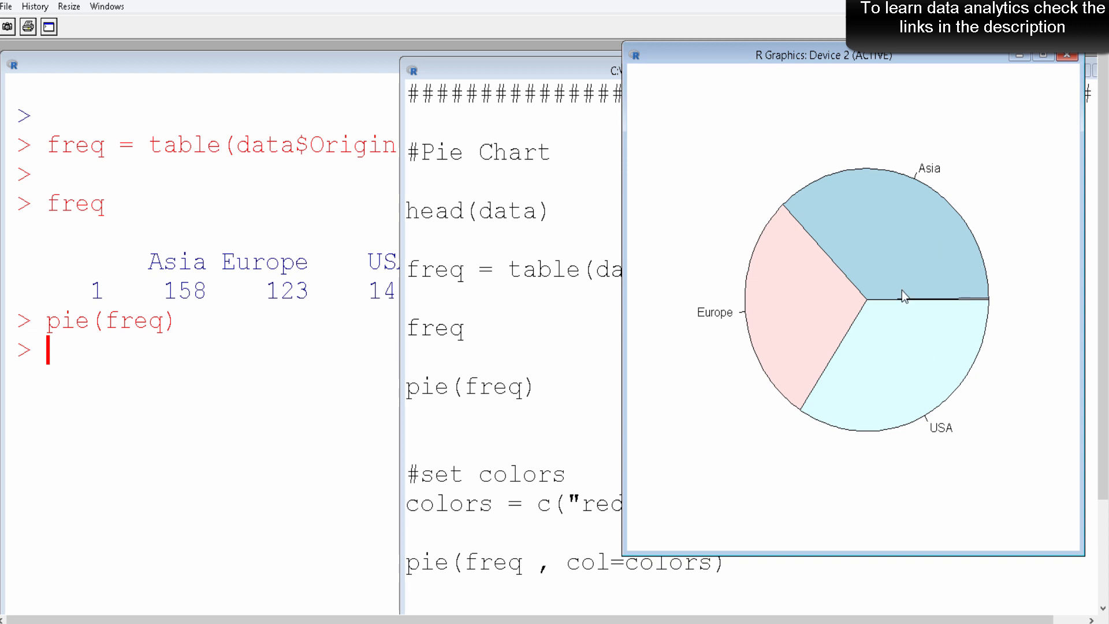
{"action": "mouse_move", "coordinate": [912, 250]}
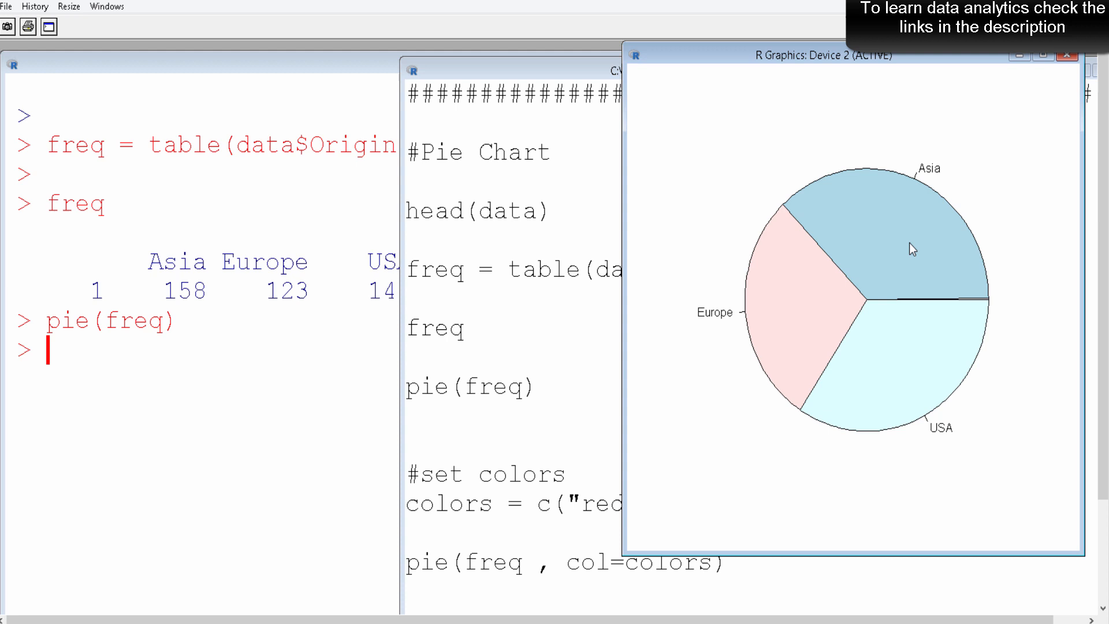
{"action": "mouse_move", "coordinate": [1068, 80]}
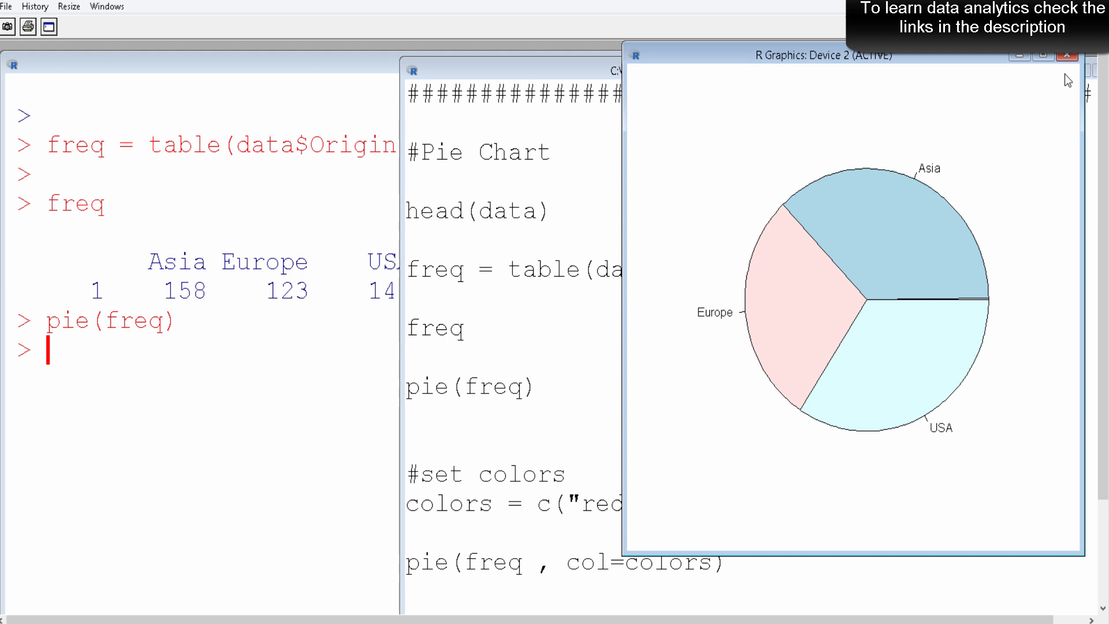
Step: Close the R Graphics window showing the Asia, Europe and USA pie chart
{"action": "left_click", "coordinate": [1059, 55]}
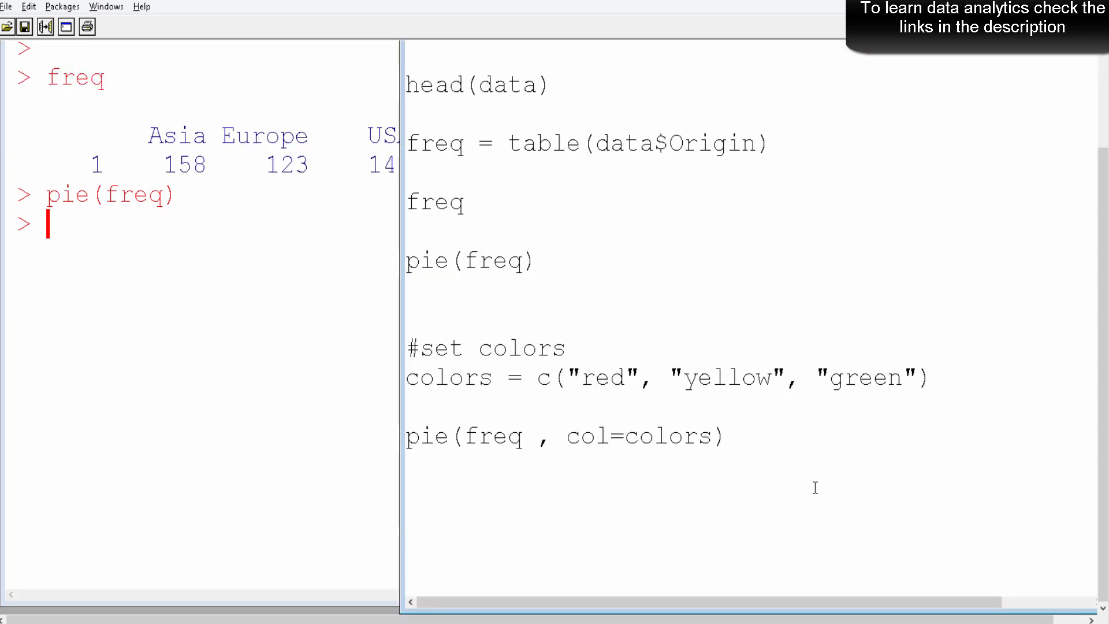
{"action": "mouse_move", "coordinate": [531, 309]}
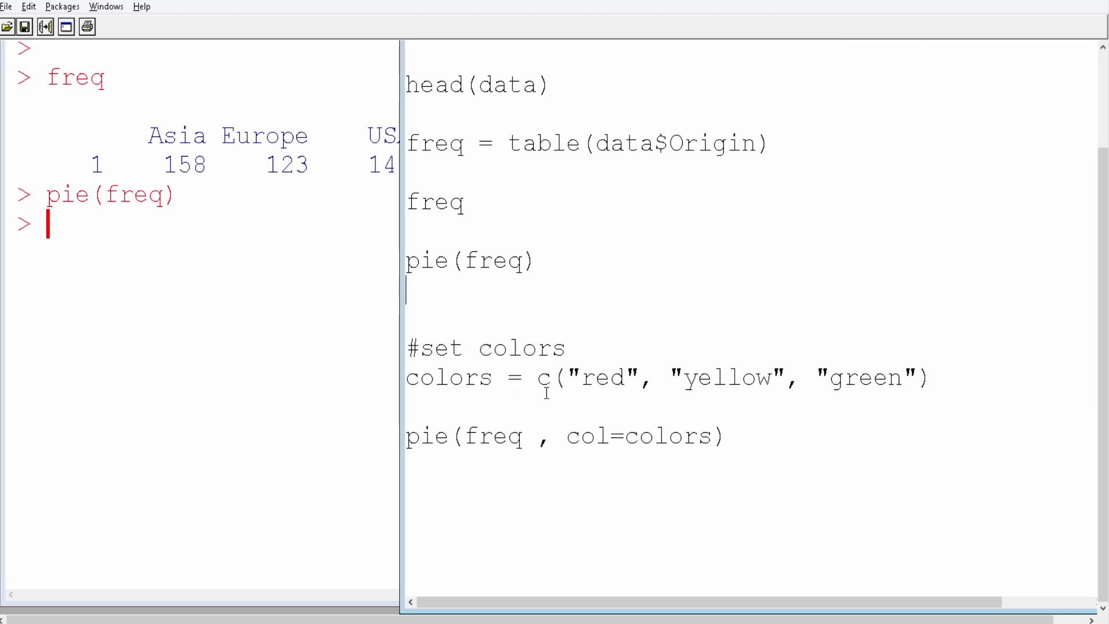
Step: Run the colors = c(red, yellow, green) lines and highlight freq in pie(freq, col=colors)
{"action": "left_click_drag", "start_coordinate": [406, 333], "coordinate": [926, 391]}
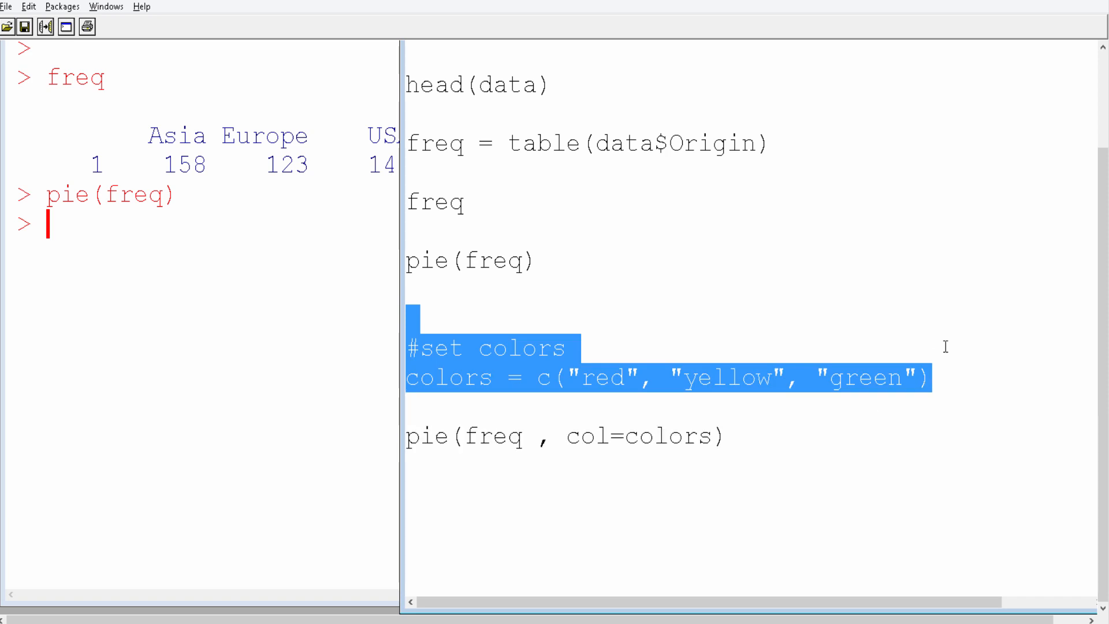
{"action": "mouse_move", "coordinate": [819, 387]}
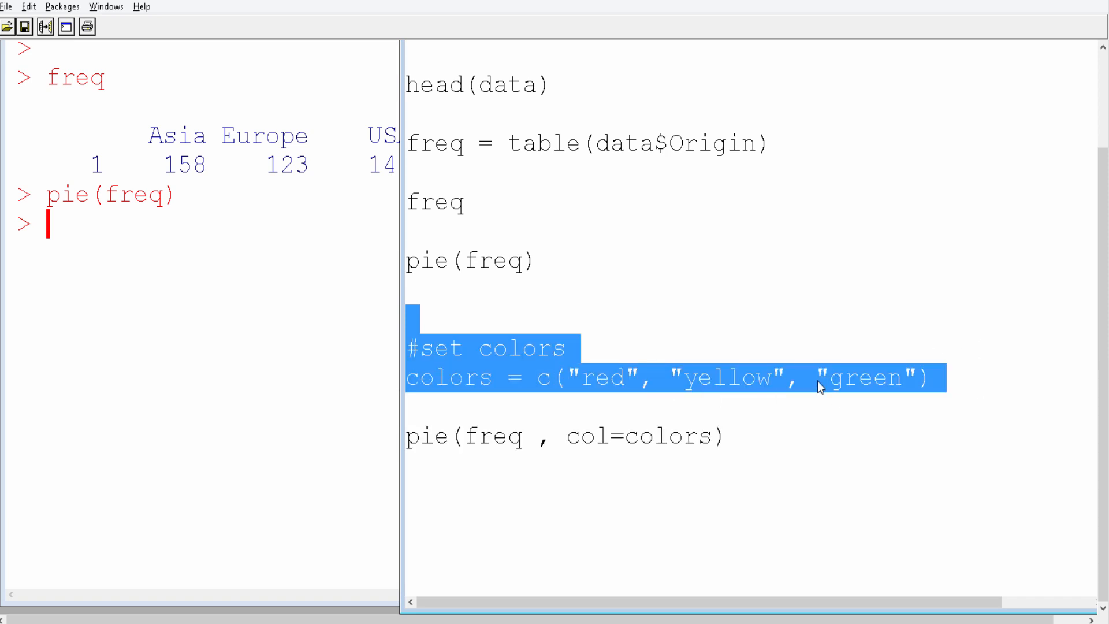
{"action": "mouse_move", "coordinate": [922, 389]}
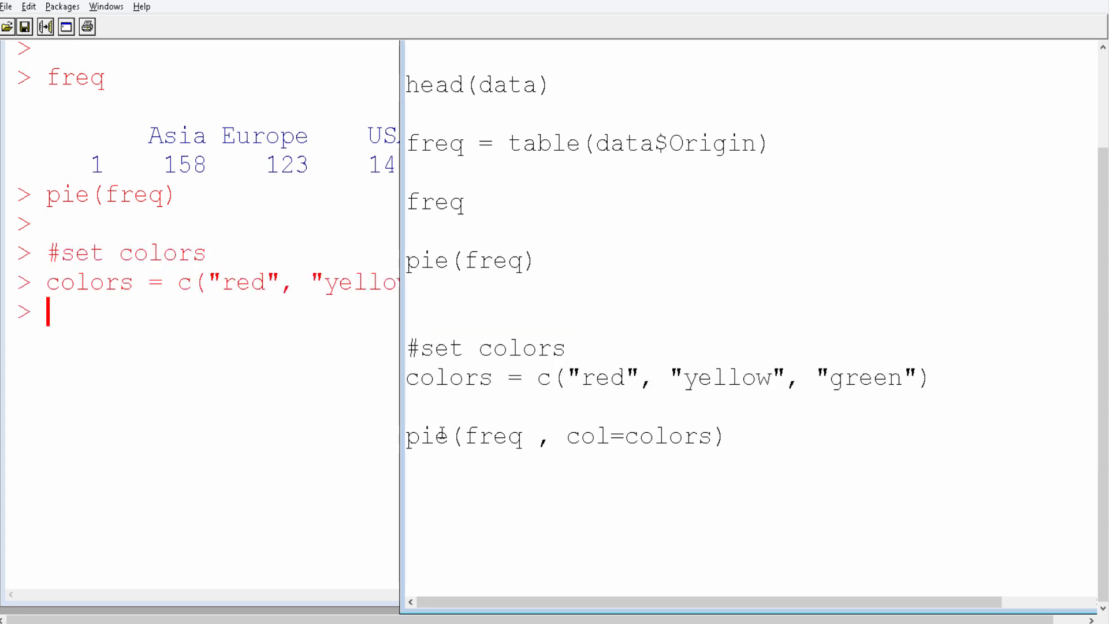
{"action": "left_click_drag", "start_coordinate": [406, 435], "coordinate": [785, 436]}
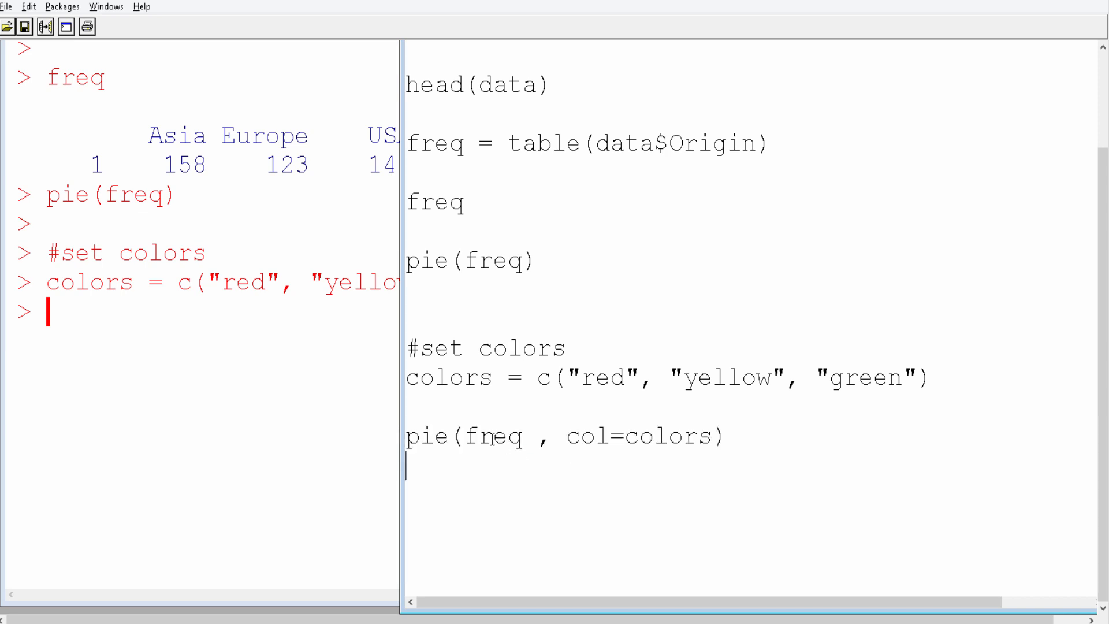
{"action": "double_click", "coordinate": [497, 438]}
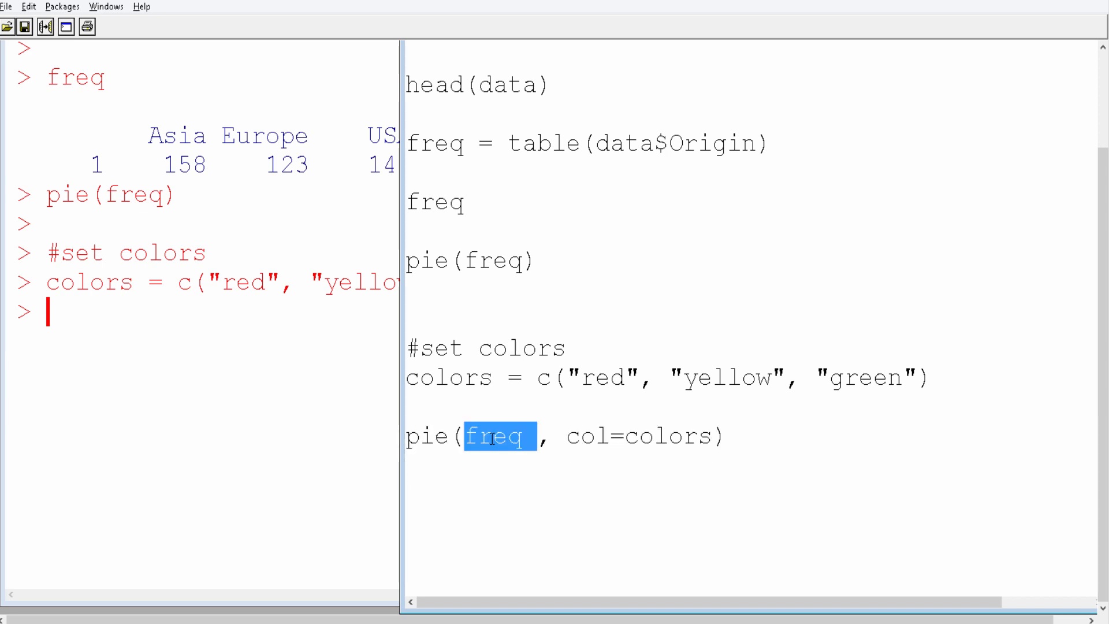